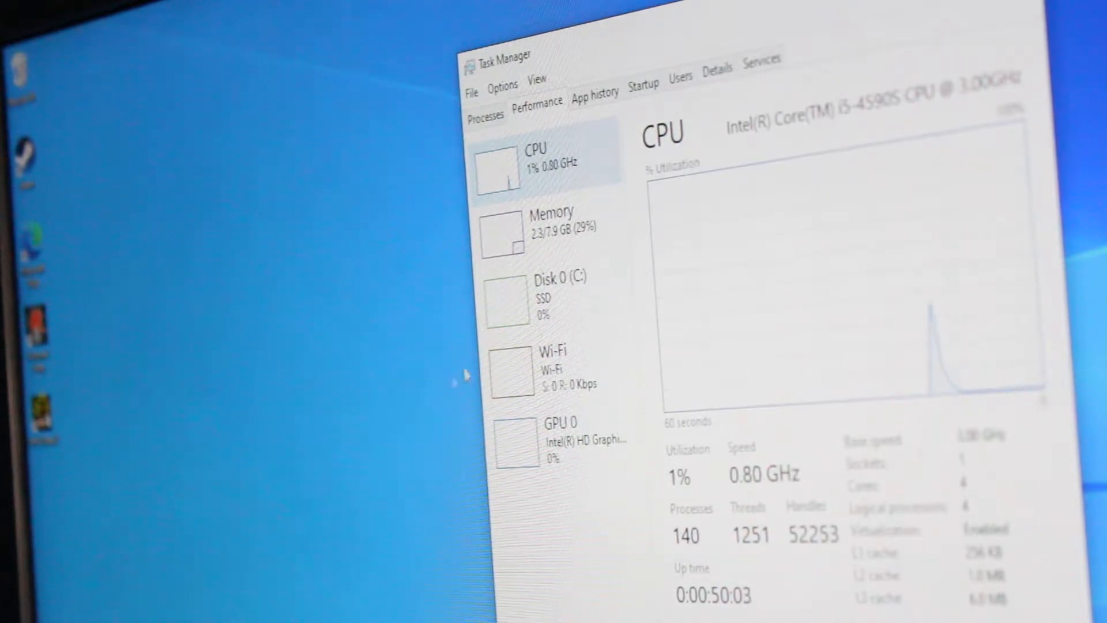
Review the Memory and Disk 0 (C:) SanDisk SSD pages after the CPU view.
click(552, 226)
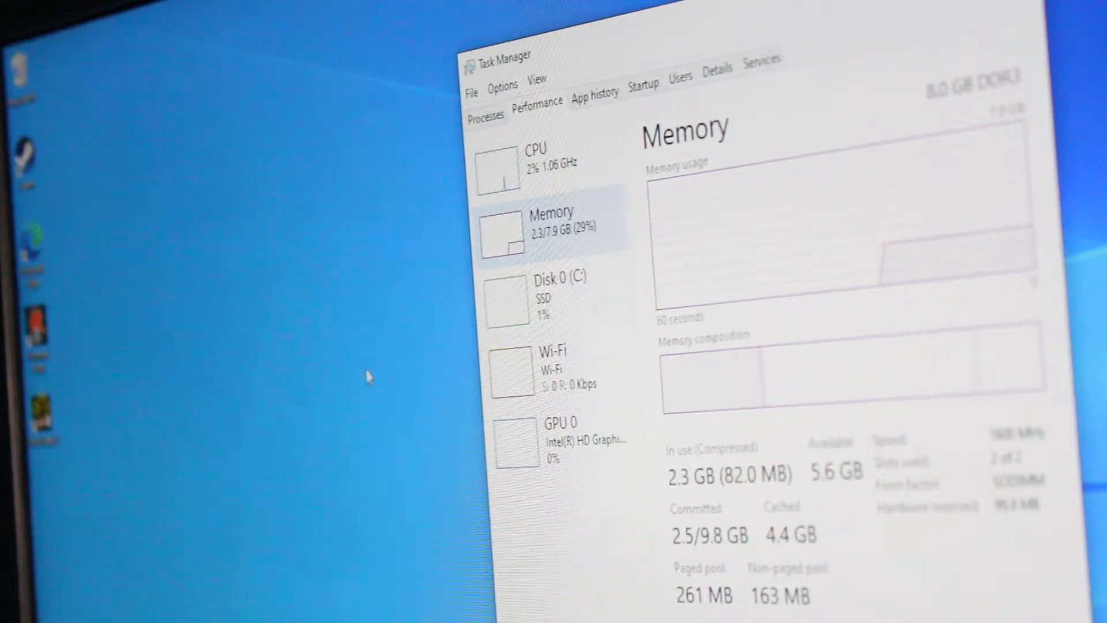
click(558, 293)
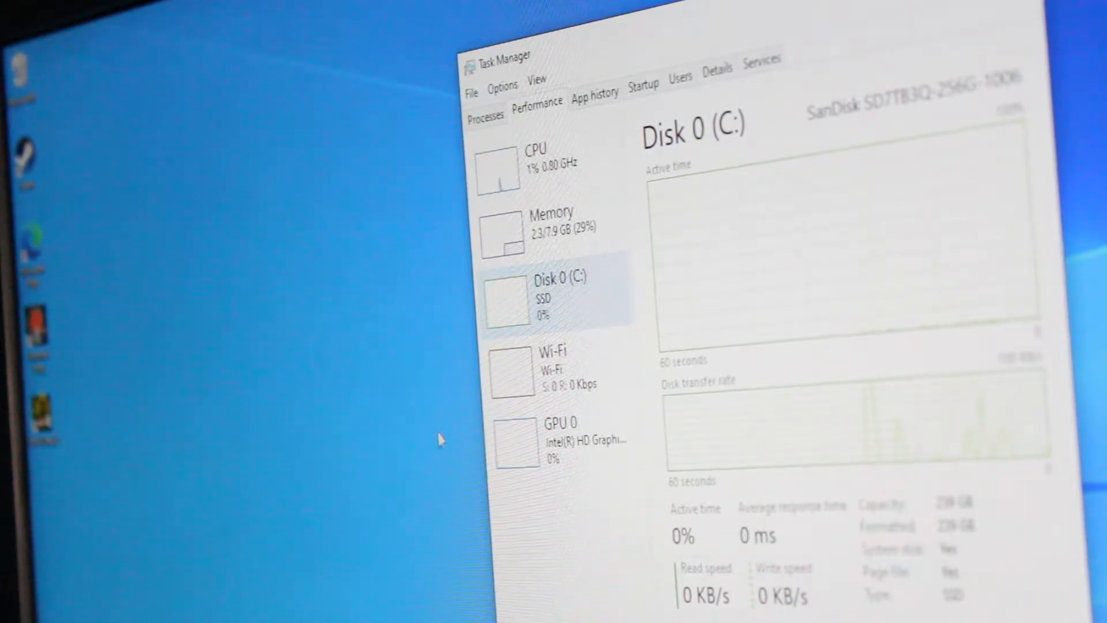
click(567, 443)
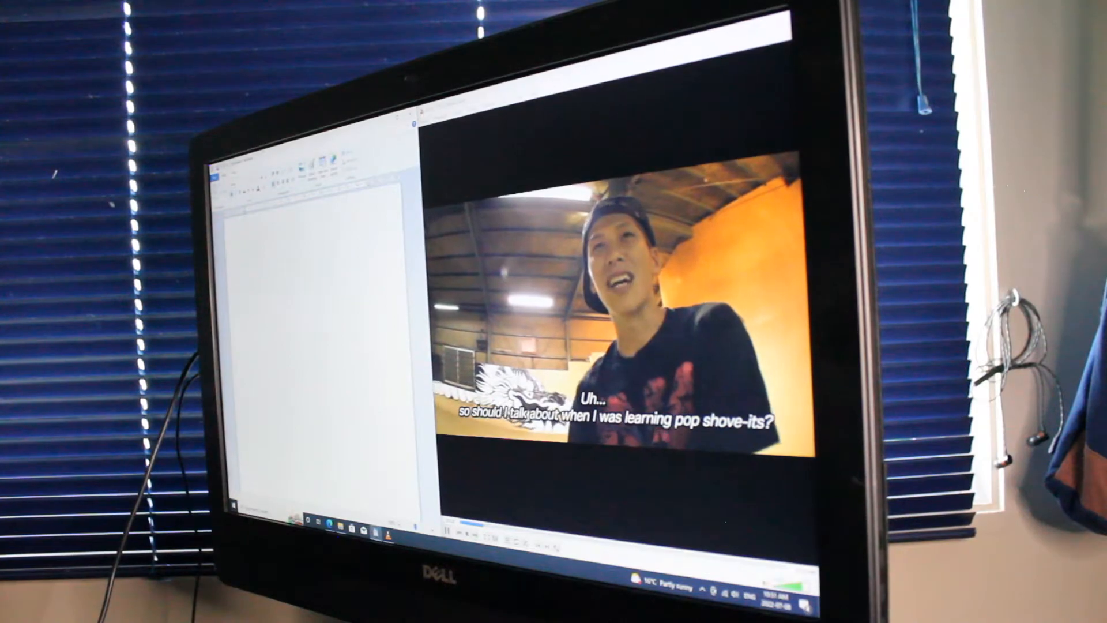
Begin the document with the text "Working whi" while the video plays alongside.
text(W)
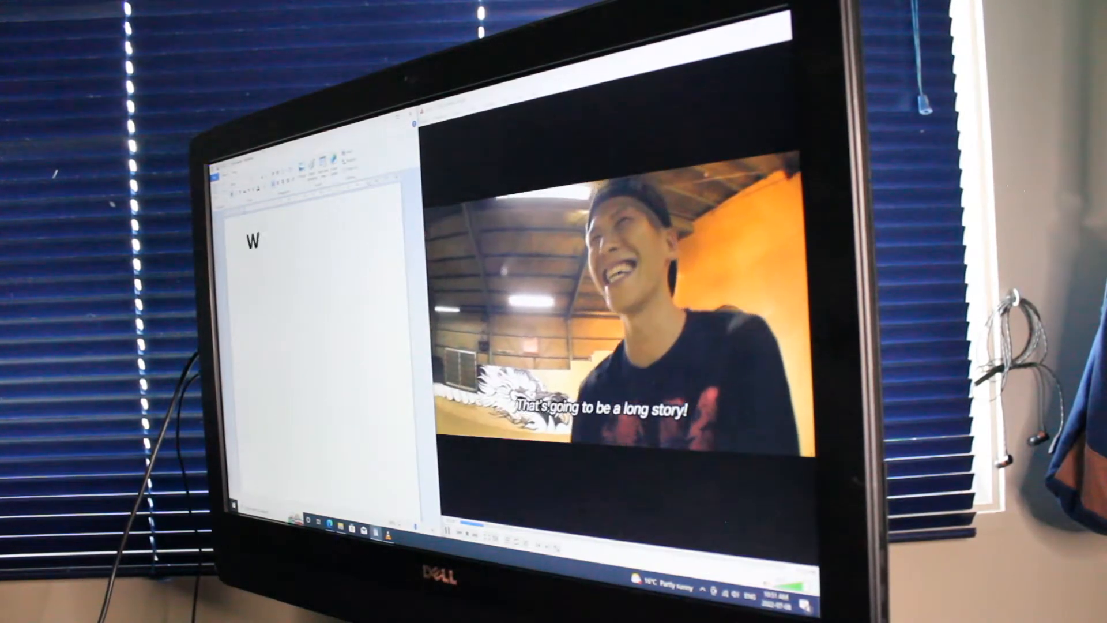
text(orking whi)
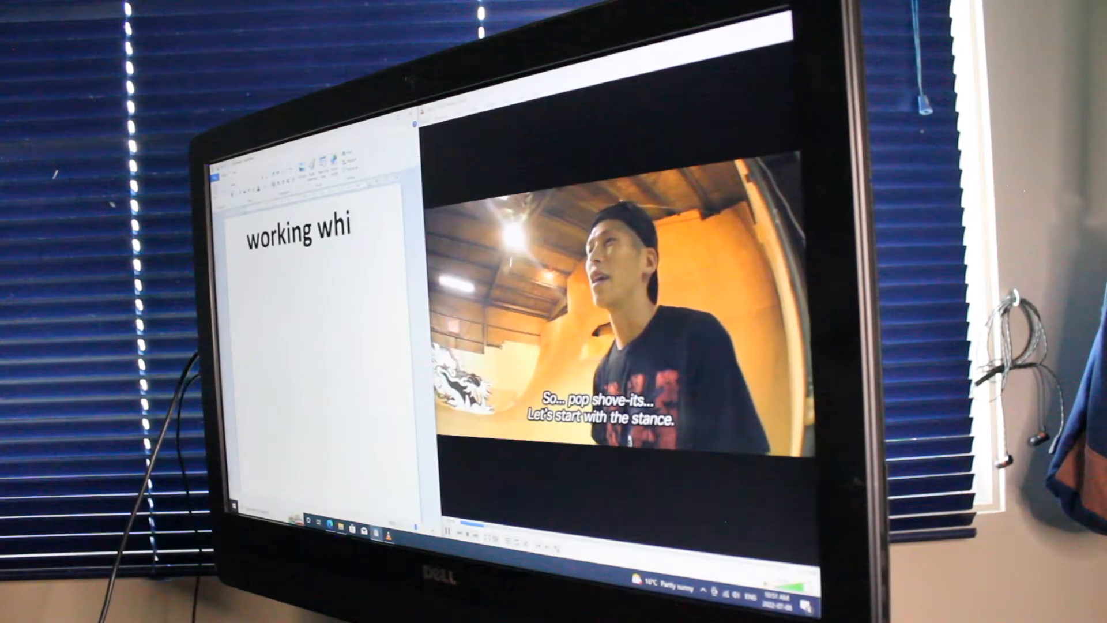